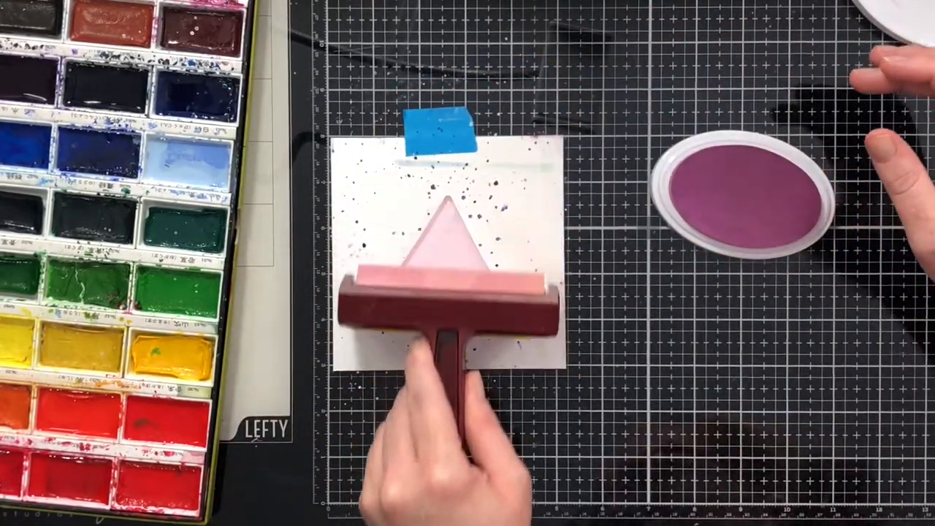
drag(438, 314, 452, 226)
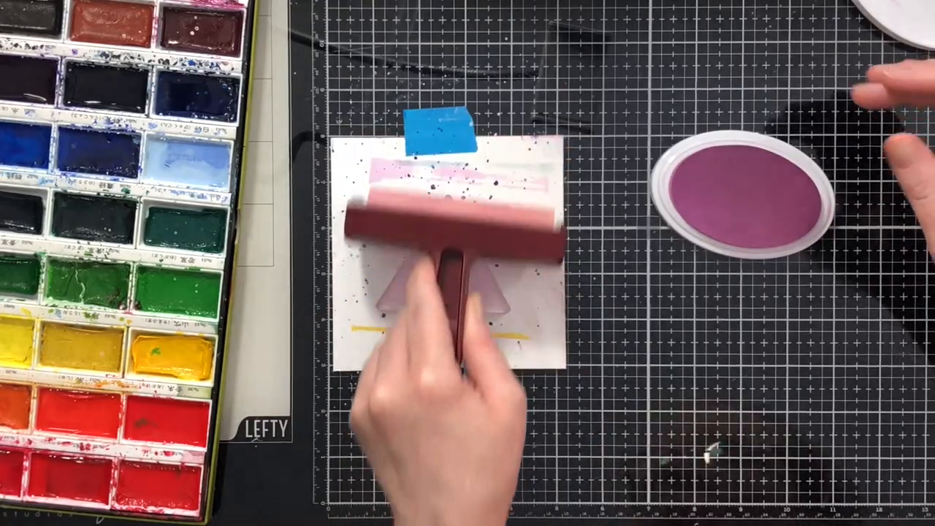